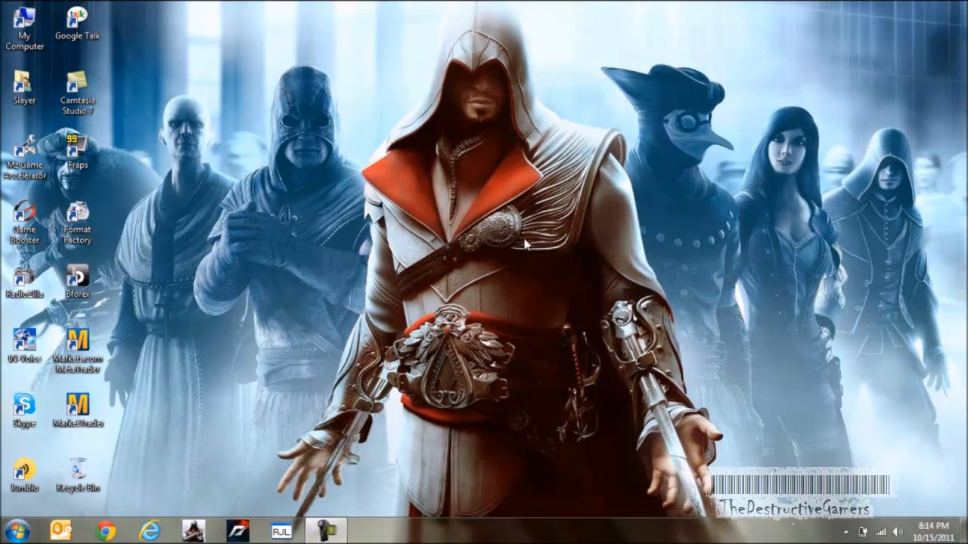
{"action": "mouse_move", "coordinate": [411, 224]}
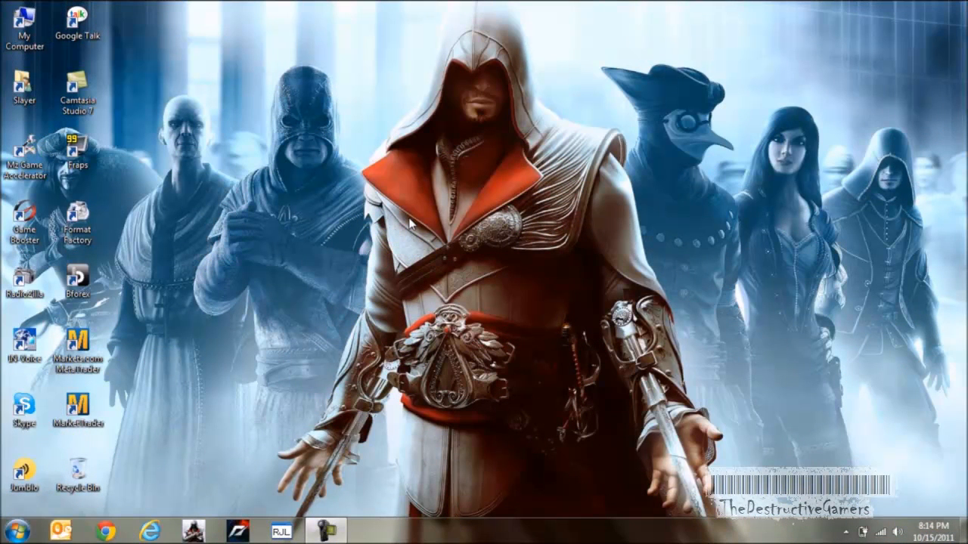
{"action": "mouse_move", "coordinate": [125, 97]}
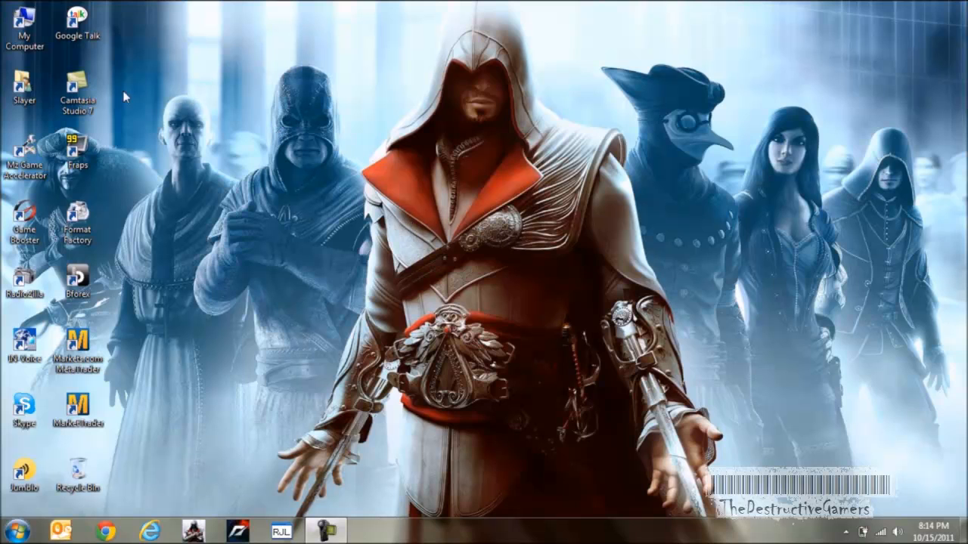
{"action": "mouse_move", "coordinate": [316, 142]}
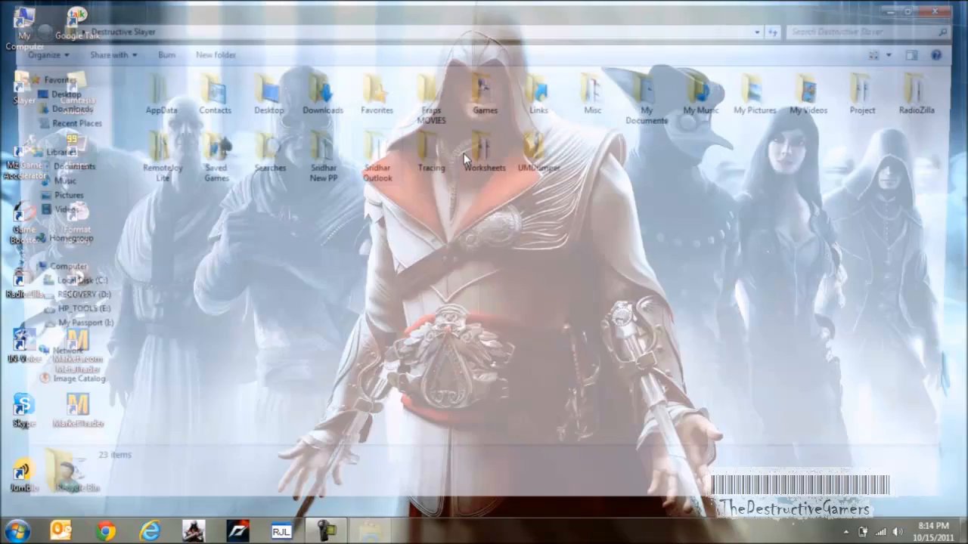
Extract the UMDumper zip in place so an unpacked UMDumper folder appears beside it
{"action": "right_click", "coordinate": [541, 149]}
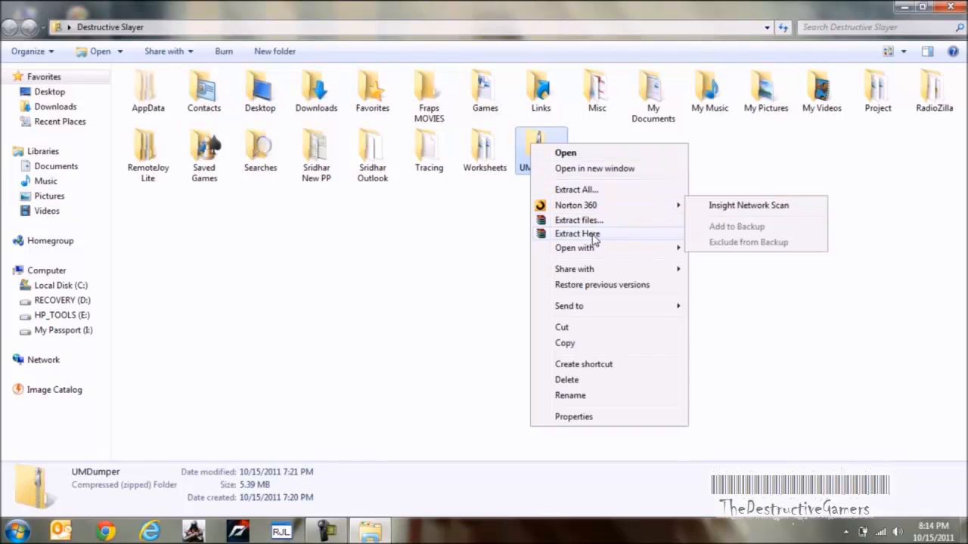
{"action": "left_click", "coordinate": [576, 233]}
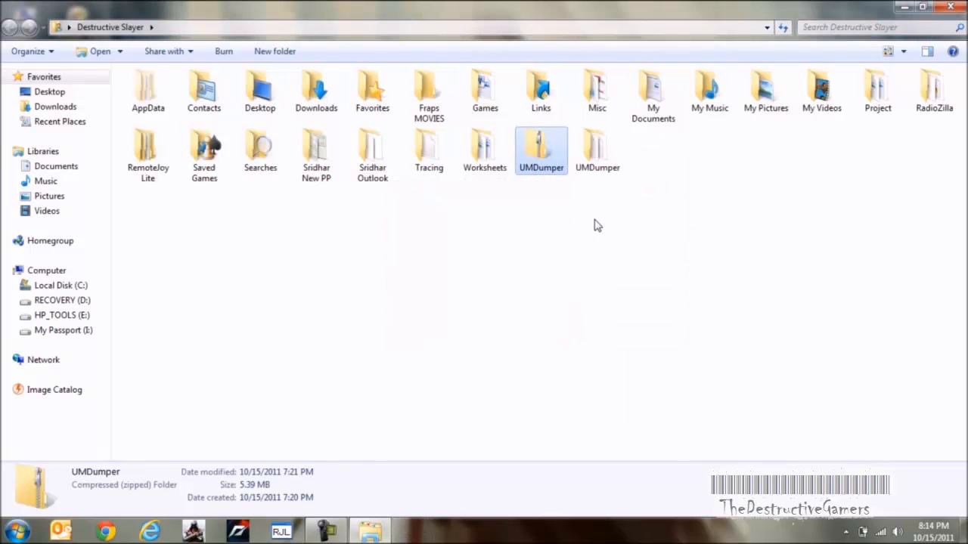
{"action": "mouse_move", "coordinate": [596, 218]}
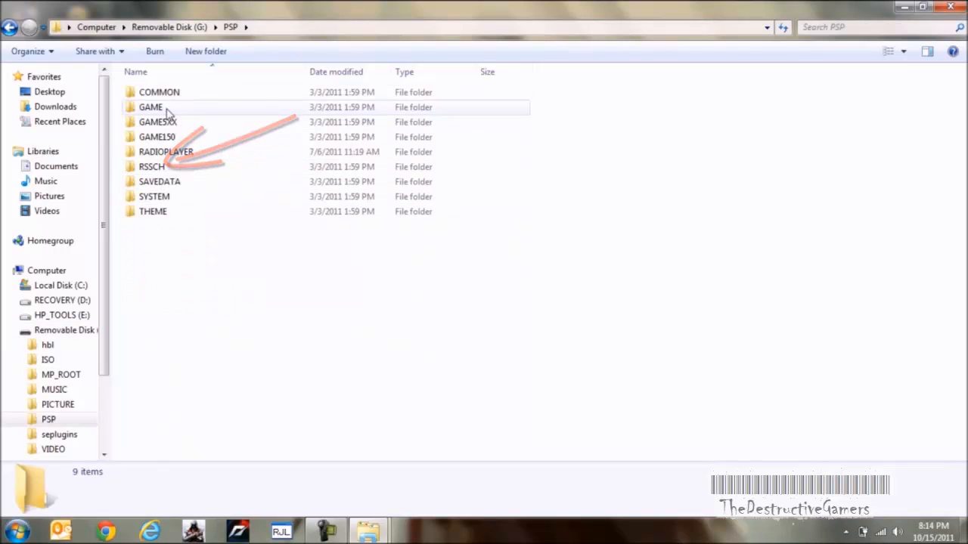
Place the UMDumper folder in Removable Disk (G:) > PSP > GAME and close Explorer
{"action": "double_click", "coordinate": [149, 105]}
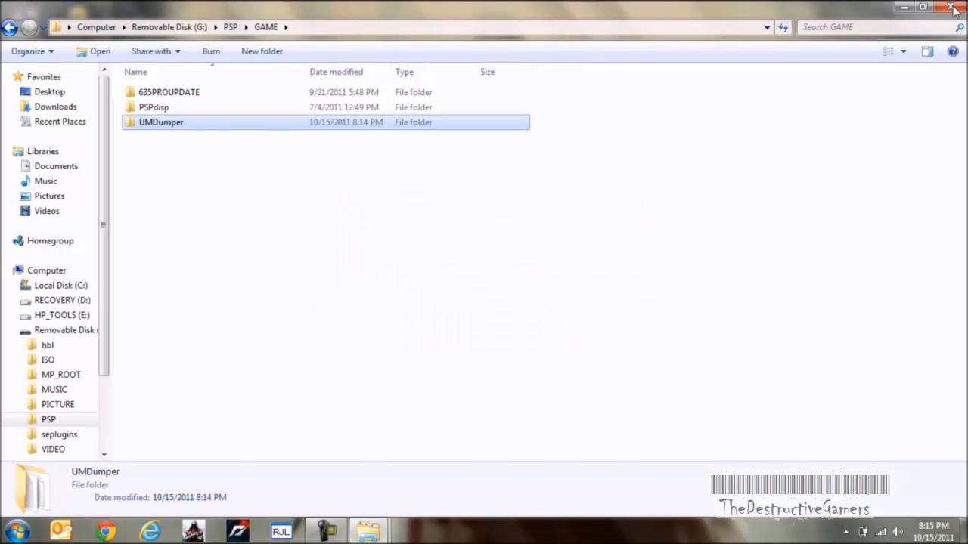
{"action": "left_click", "coordinate": [953, 7]}
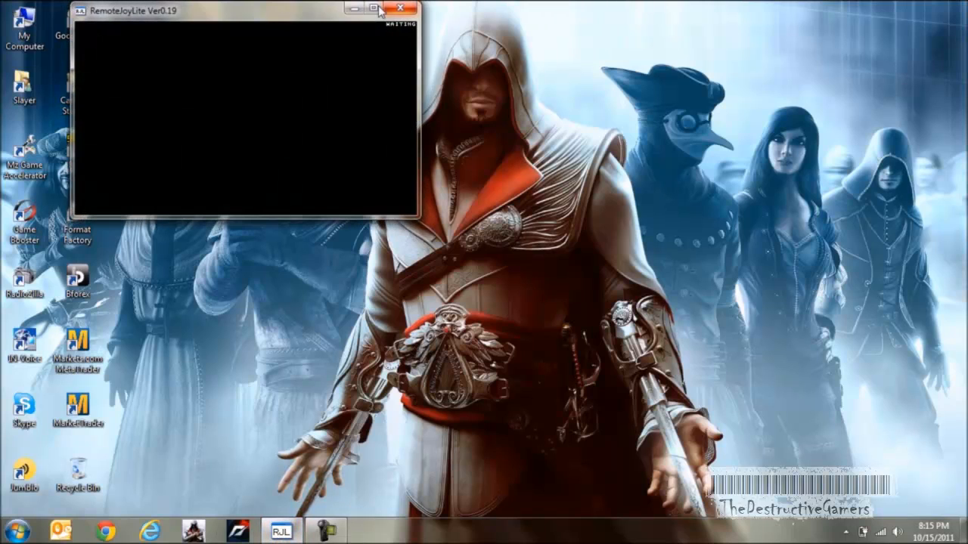
Maximize the mirrored PSP screen and launch UMDumper from Game > Memory Stick
{"action": "left_click", "coordinate": [387, 9]}
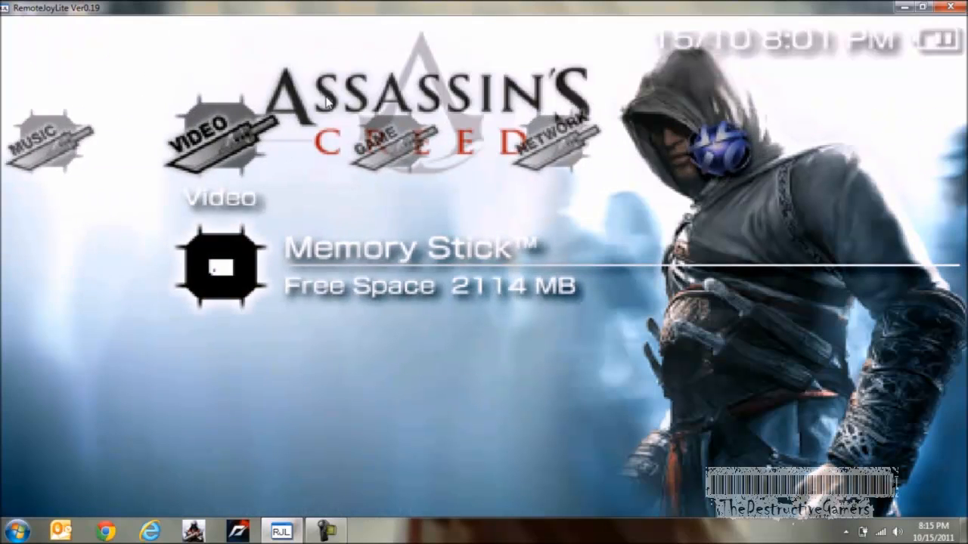
{"action": "key", "text": "right"}
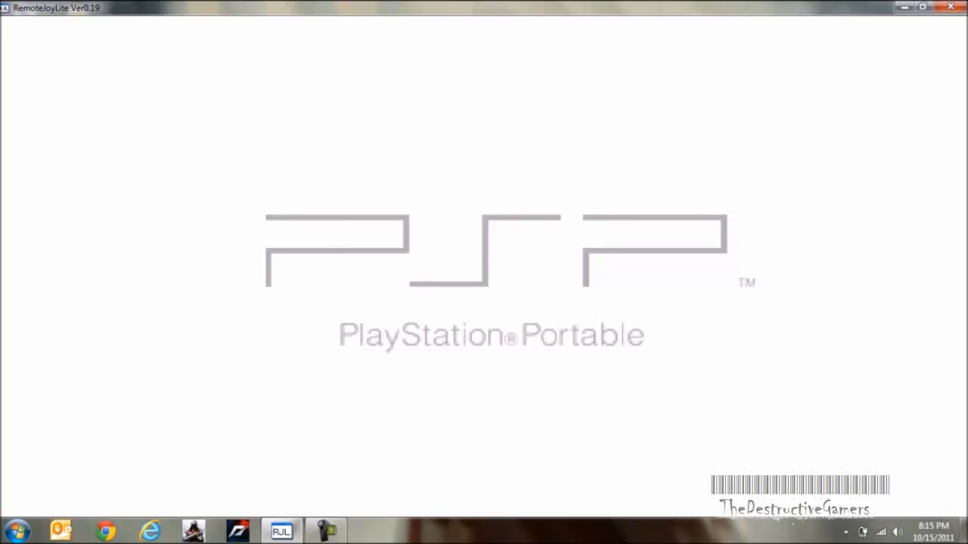
{"action": "mouse_move", "coordinate": [582, 351]}
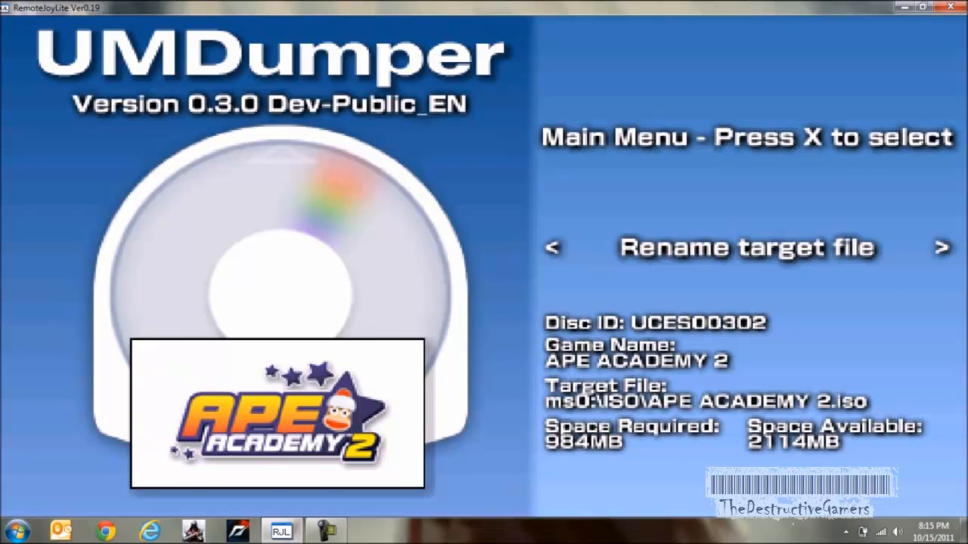
Cycle UMDumper's Rename target file, CSO Mode and Mini-Game options, keeping an ISO target for Ape Academy 2
{"action": "left_click", "coordinate": [941, 248]}
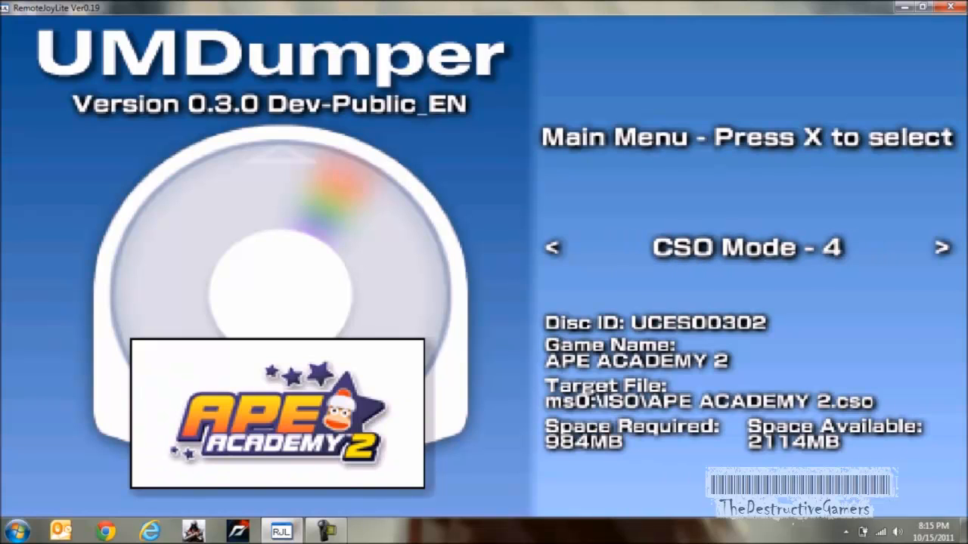
{"action": "left_click", "coordinate": [940, 248]}
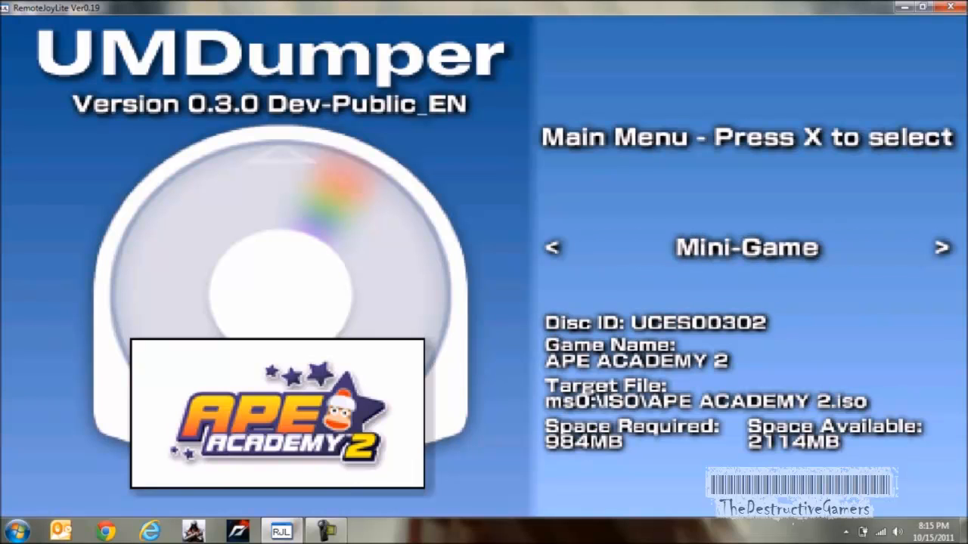
{"action": "left_click", "coordinate": [941, 248]}
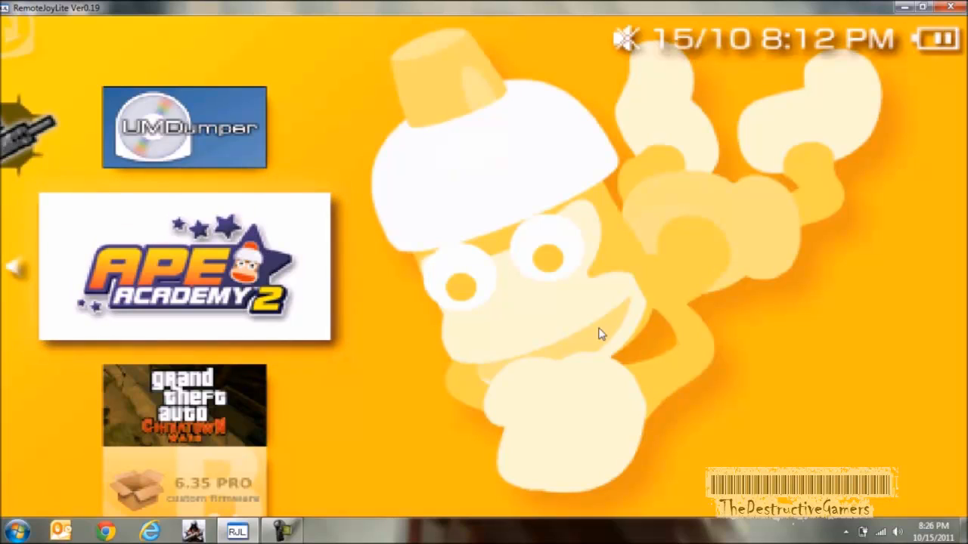
{"action": "mouse_move", "coordinate": [598, 348]}
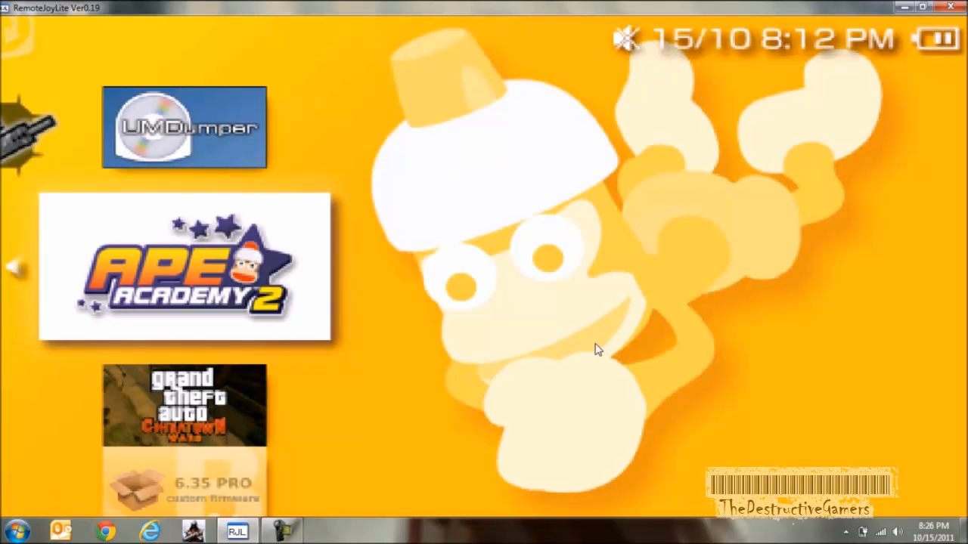